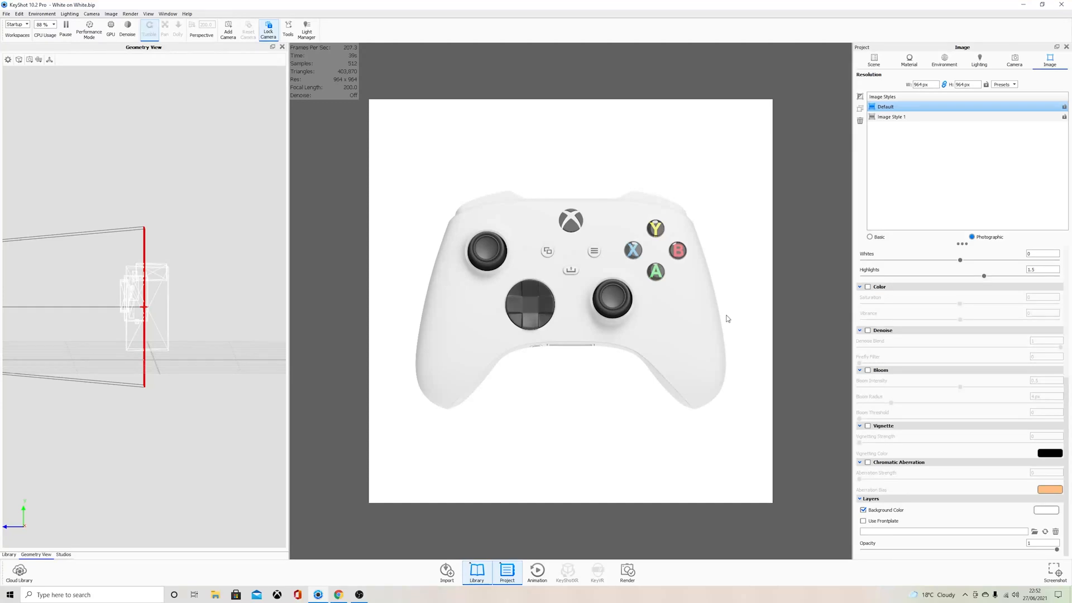
mouse_move(741, 317)
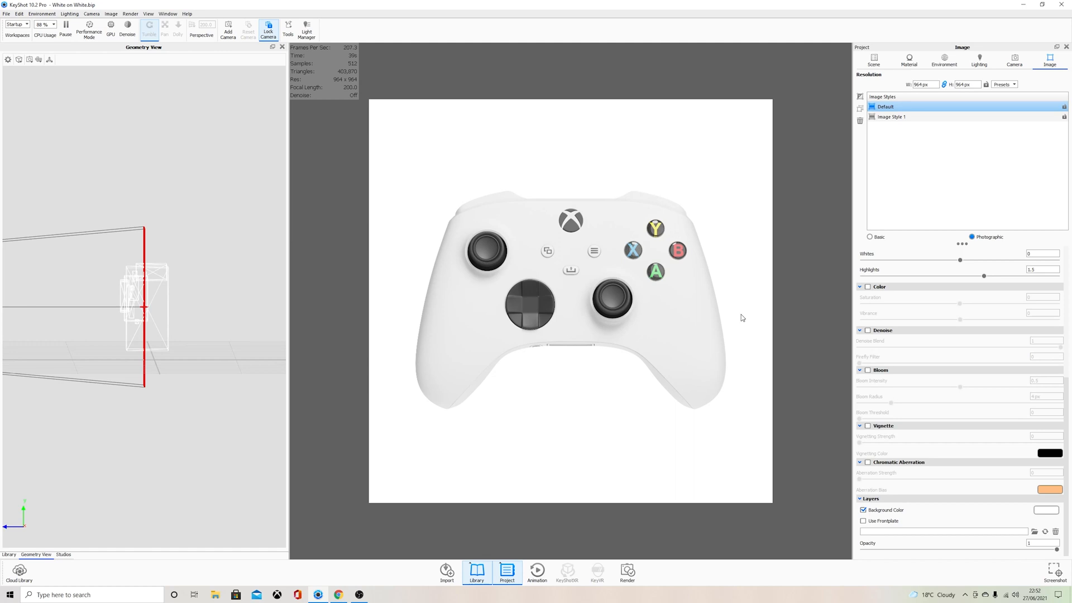
mouse_move(706, 309)
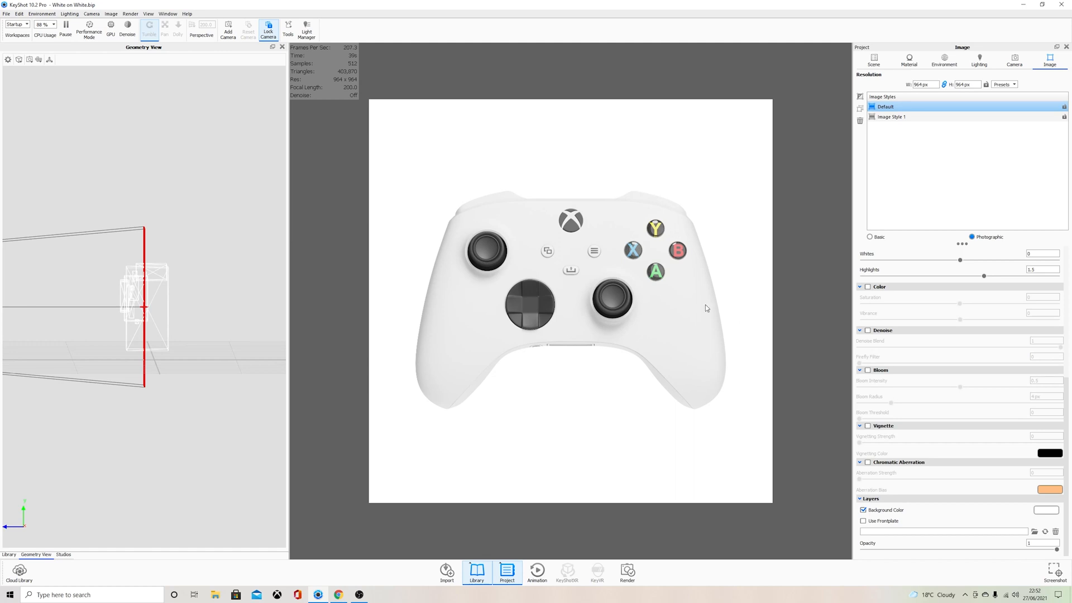
mouse_move(685, 408)
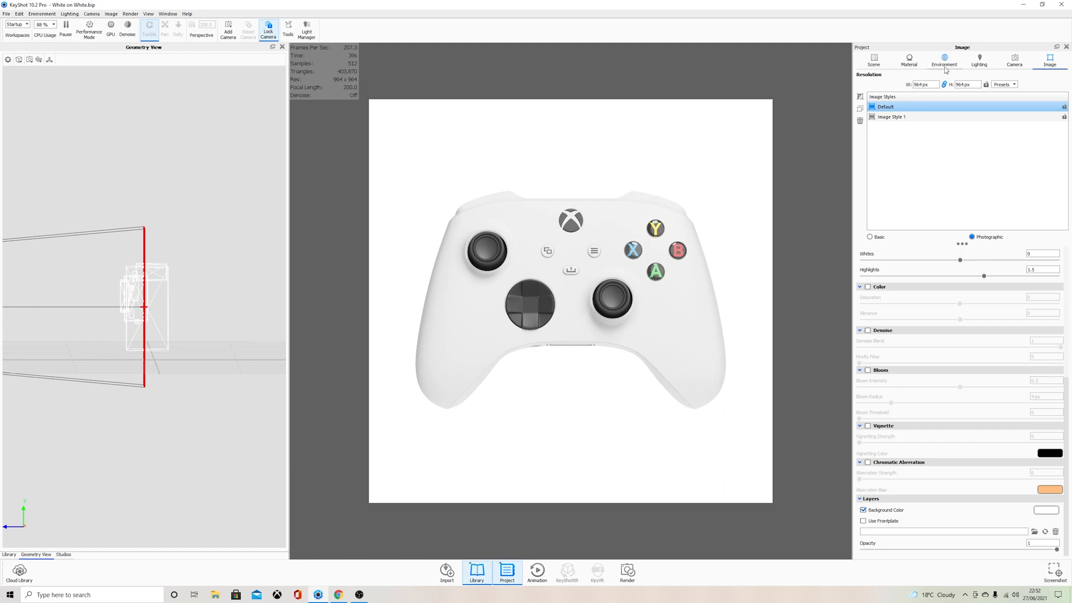
Show the HDRI Editor's lighting pins and view the Background layer settings
click(945, 60)
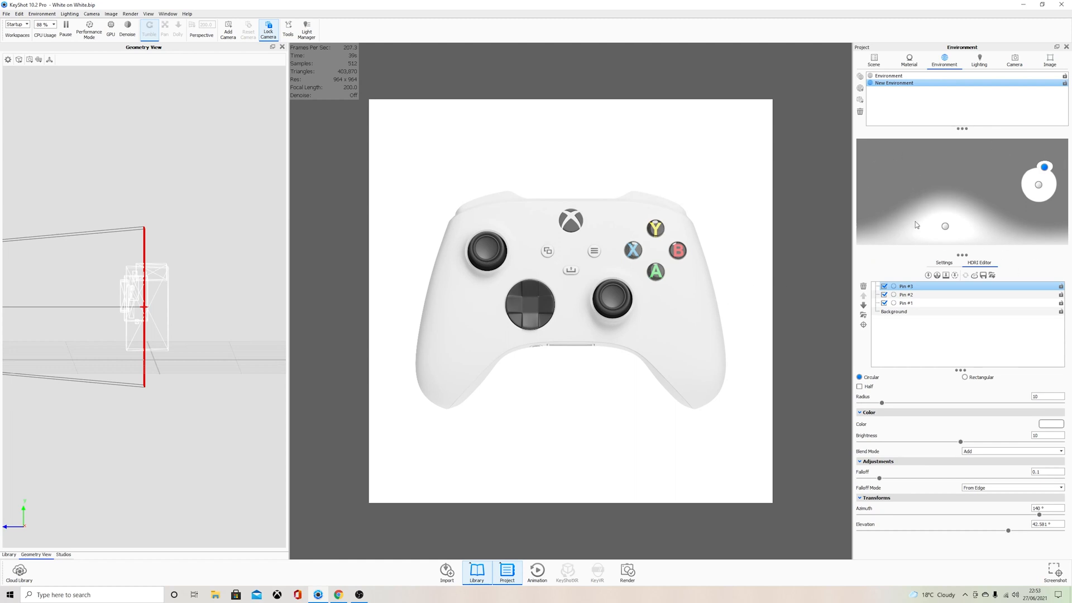
click(894, 311)
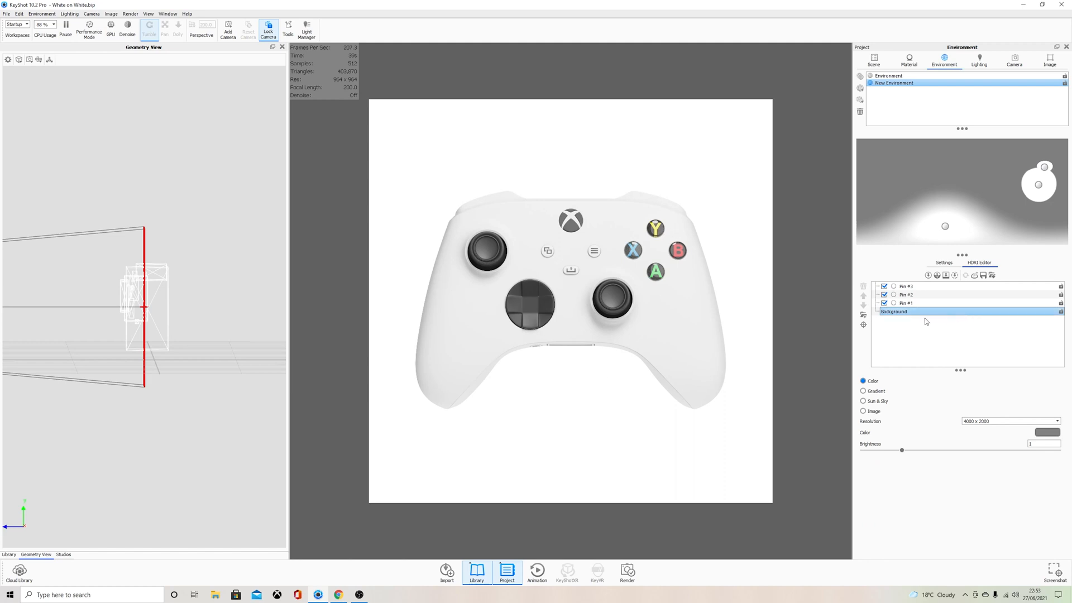
mouse_move(593, 299)
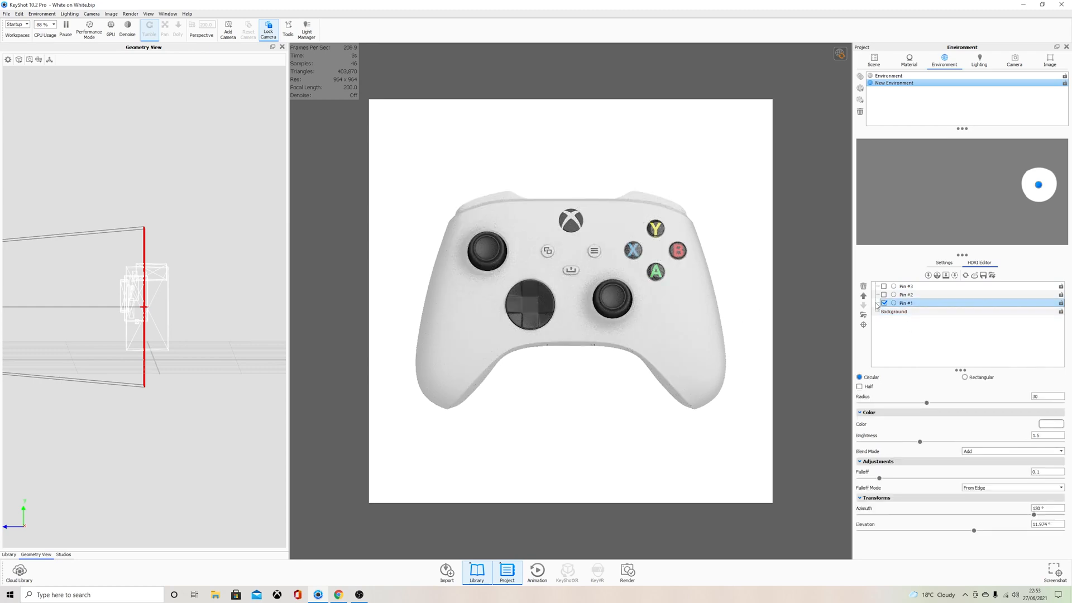
Re-enable Pin #2 and review its light settings
click(884, 293)
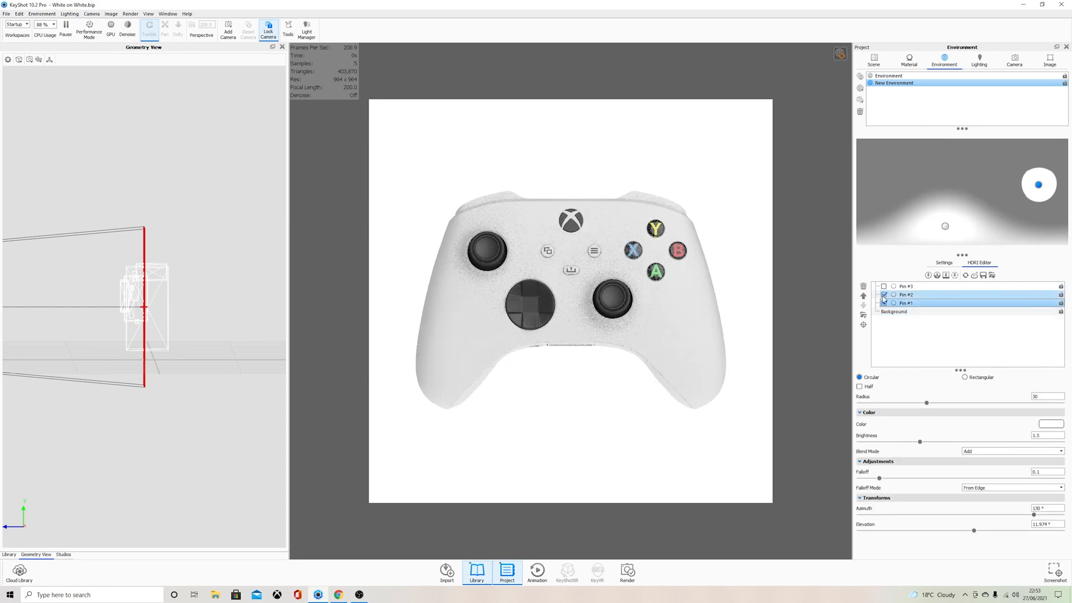
click(885, 294)
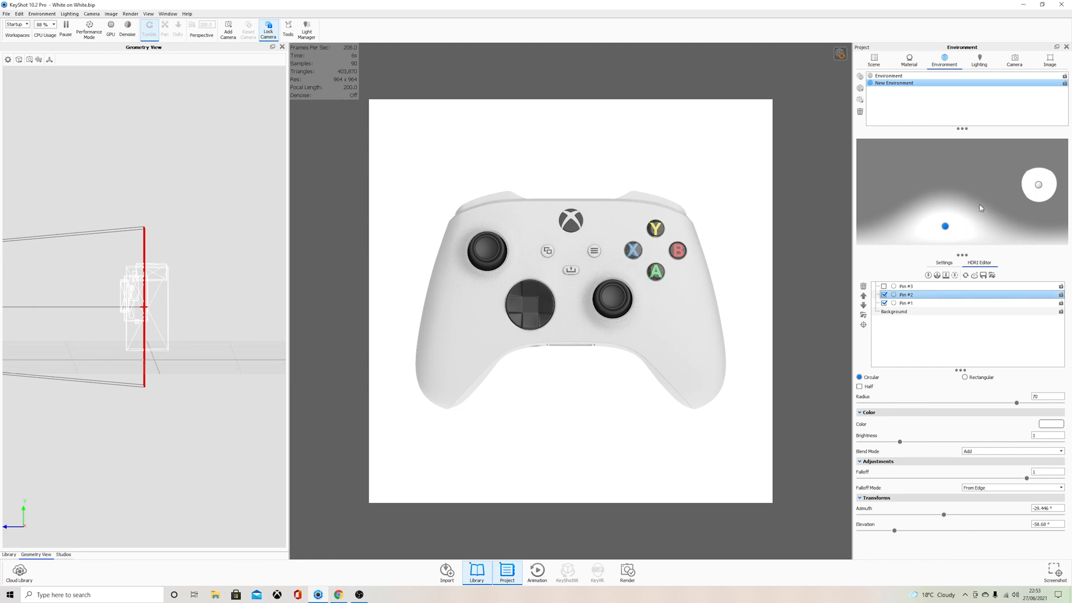
mouse_move(510, 345)
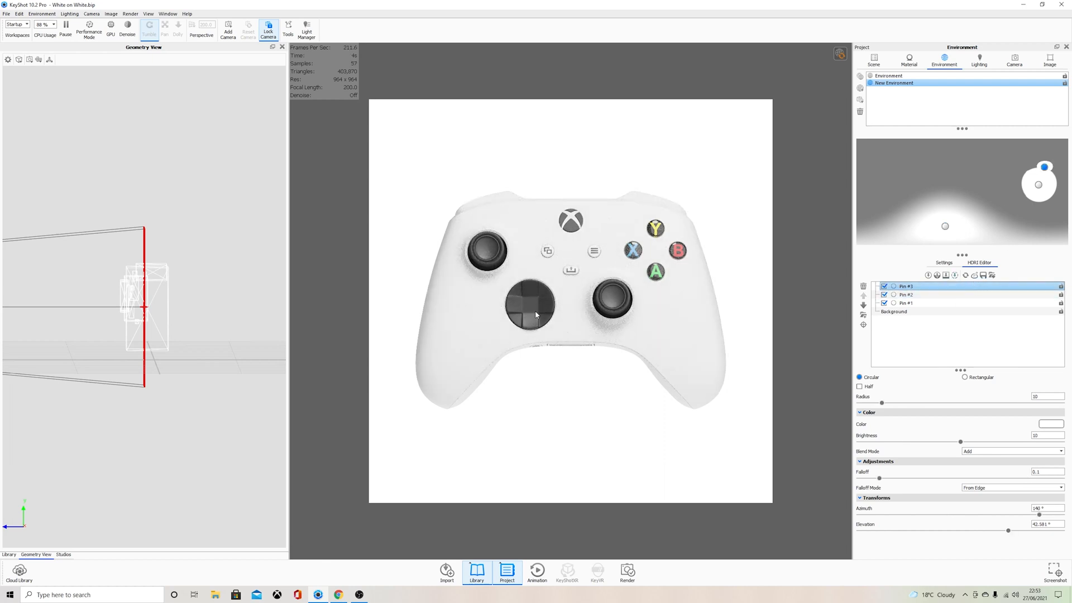
mouse_move(619, 332)
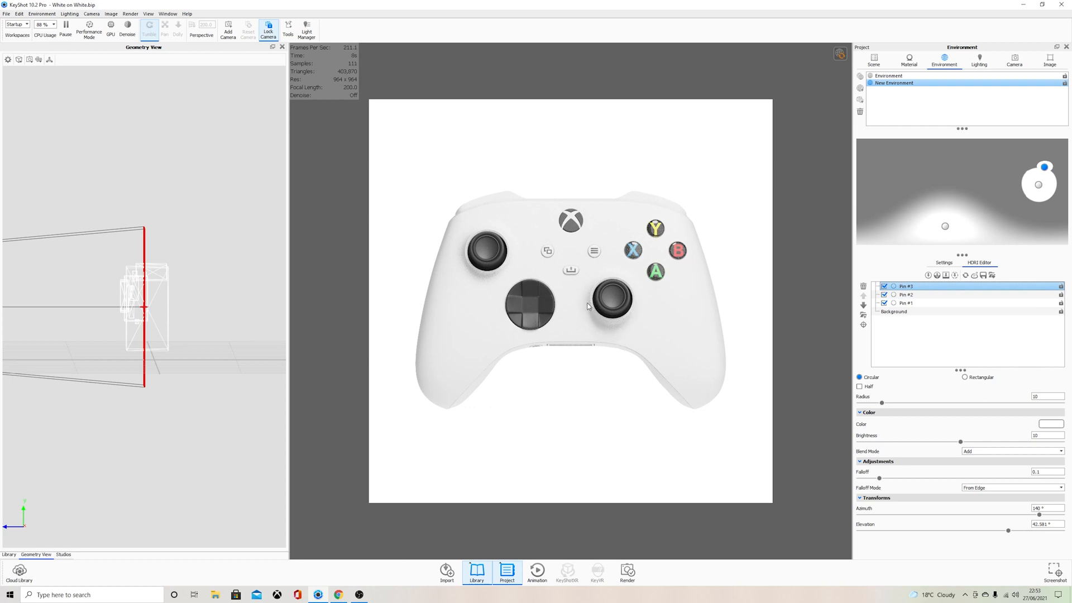
mouse_move(736, 333)
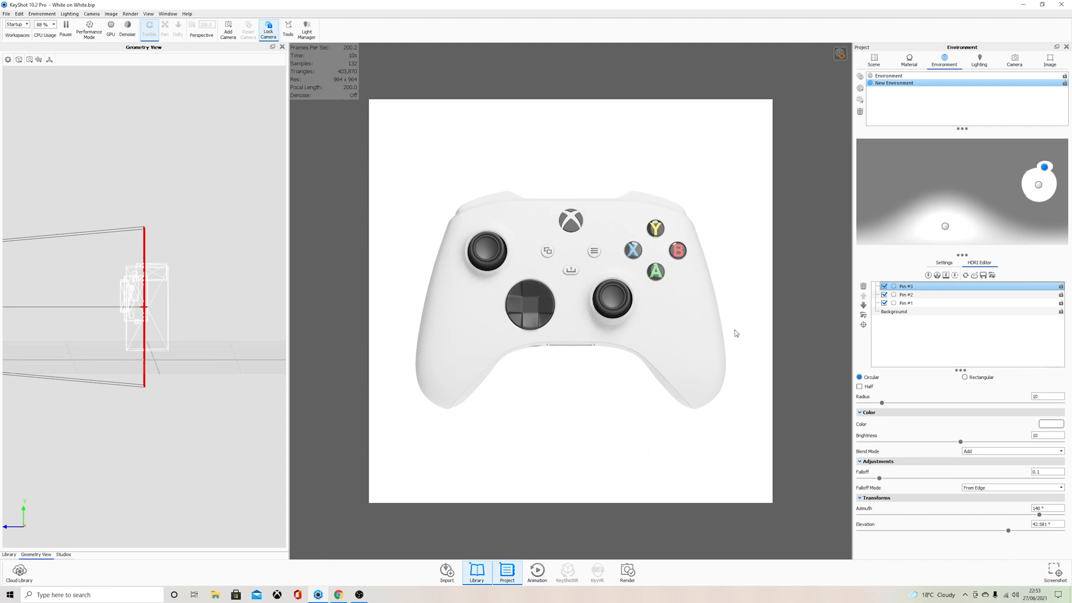
mouse_move(715, 350)
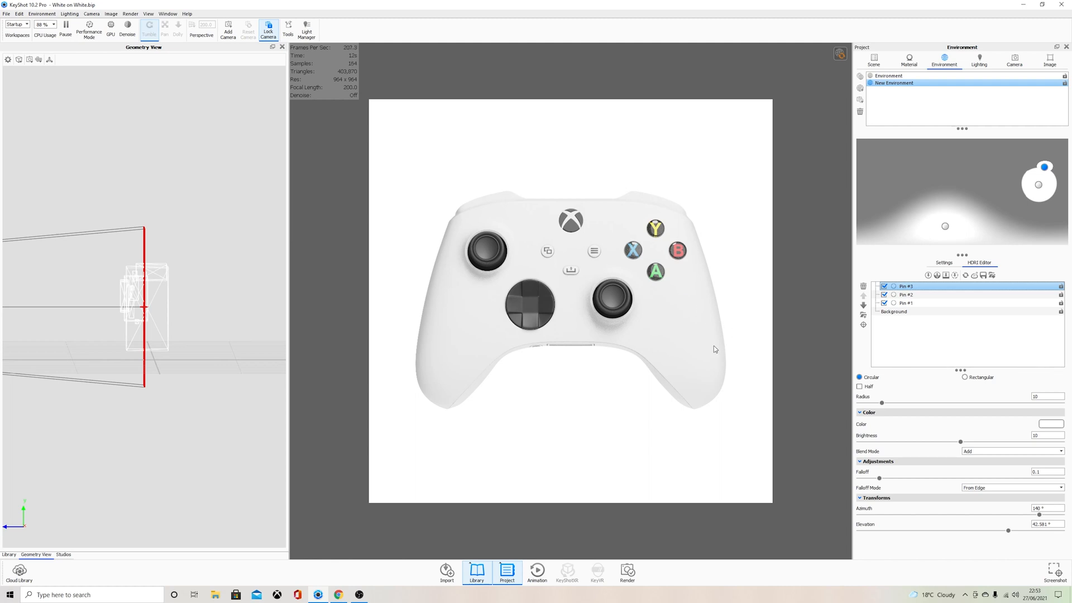
mouse_move(678, 218)
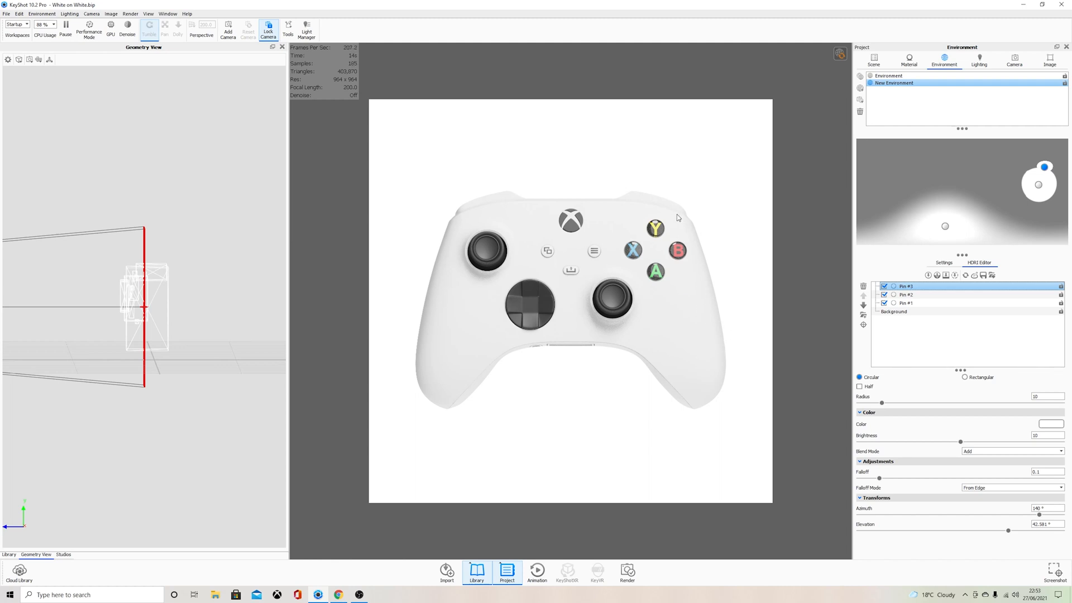
mouse_move(735, 155)
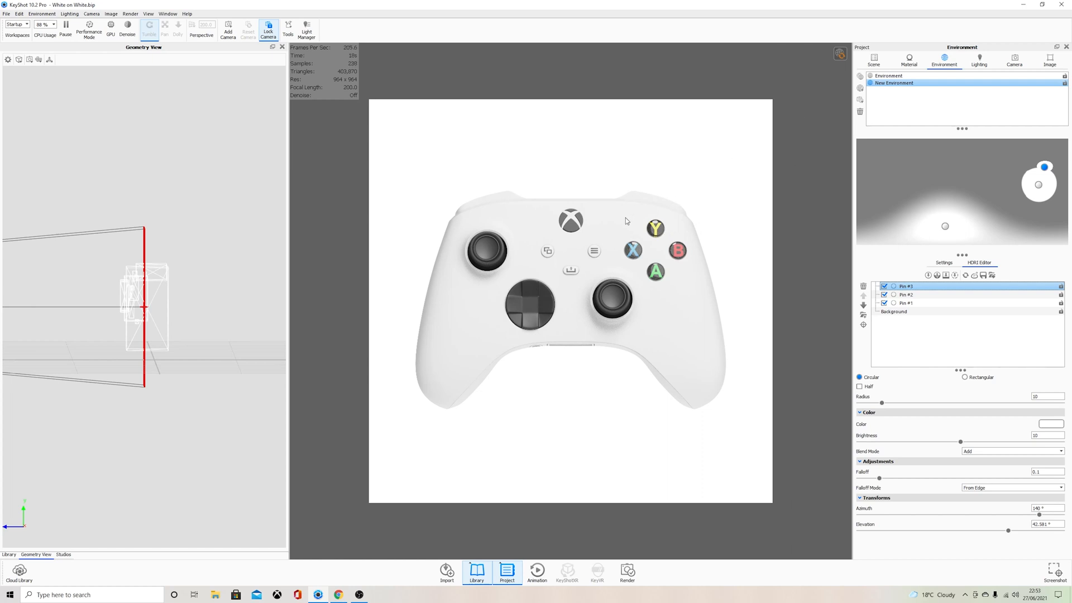
Select the Base plastic material's diffuse Color Gradient texture and list its gradient types
click(909, 60)
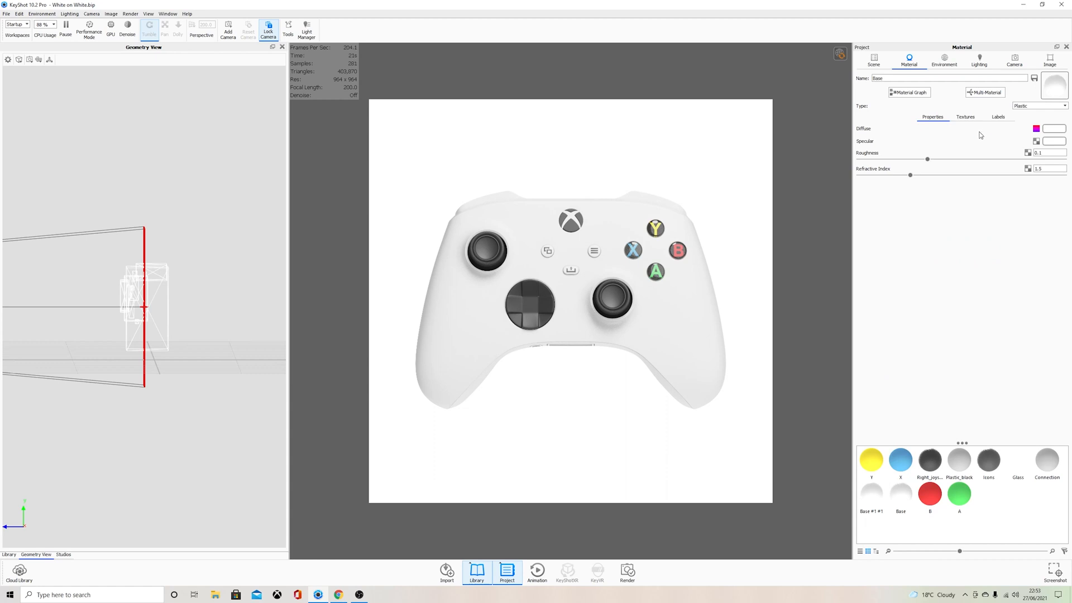
click(965, 116)
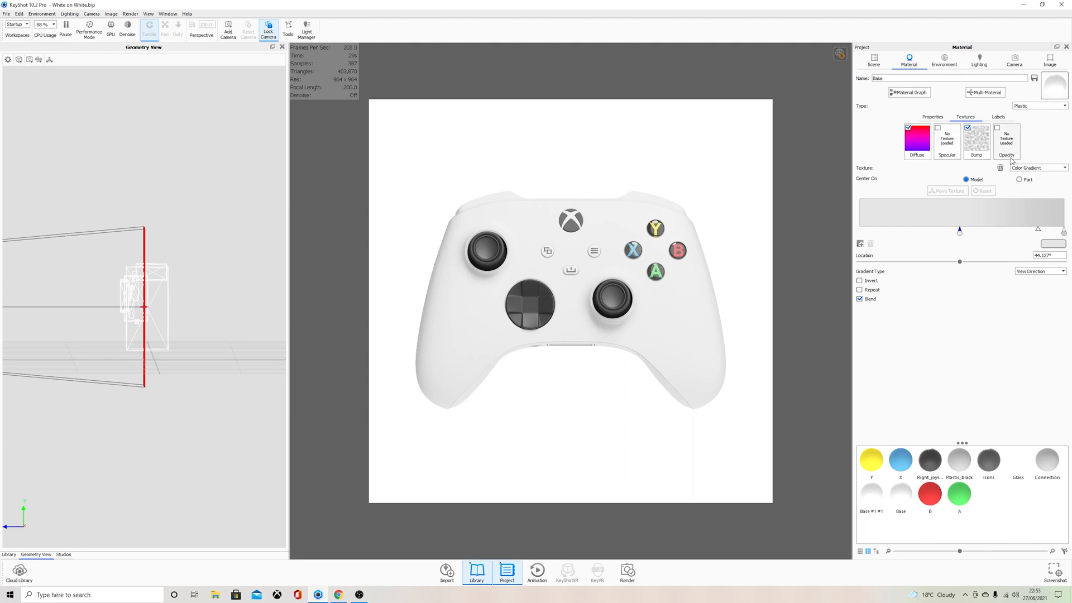
click(1036, 167)
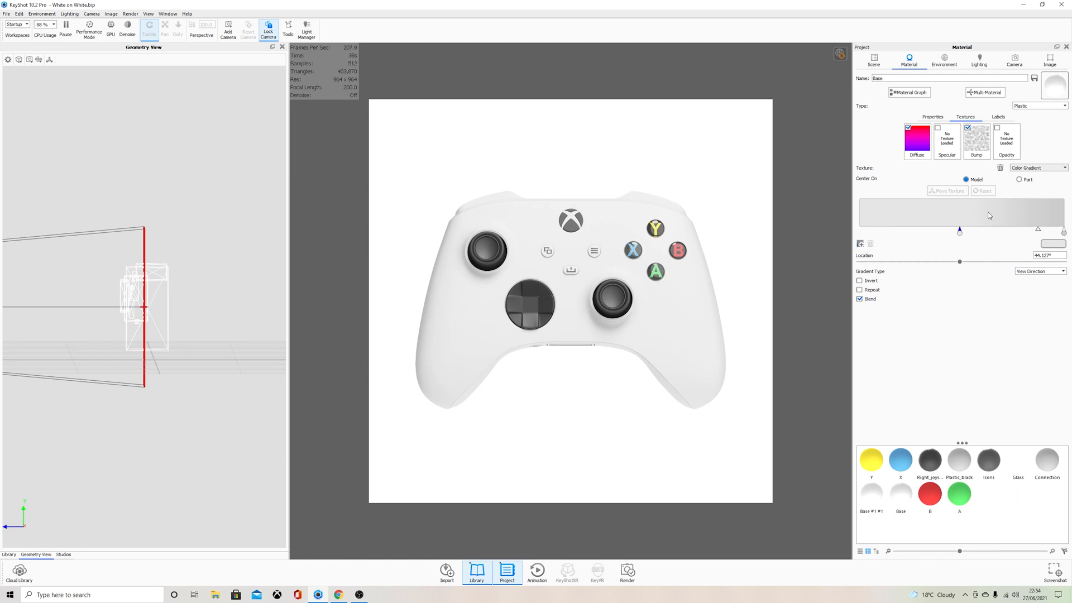
mouse_move(950, 248)
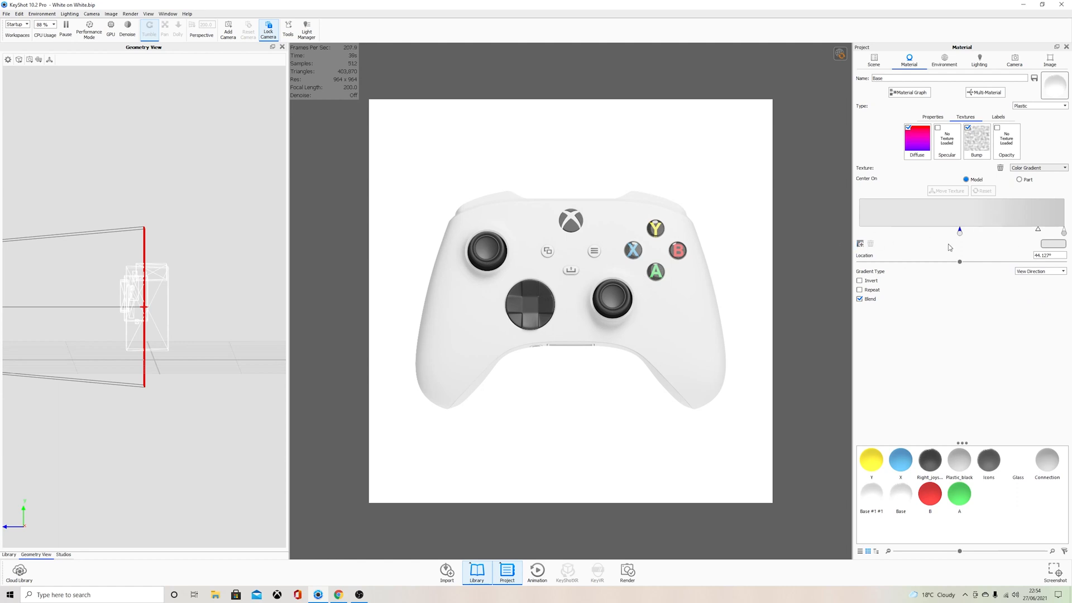
click(1040, 270)
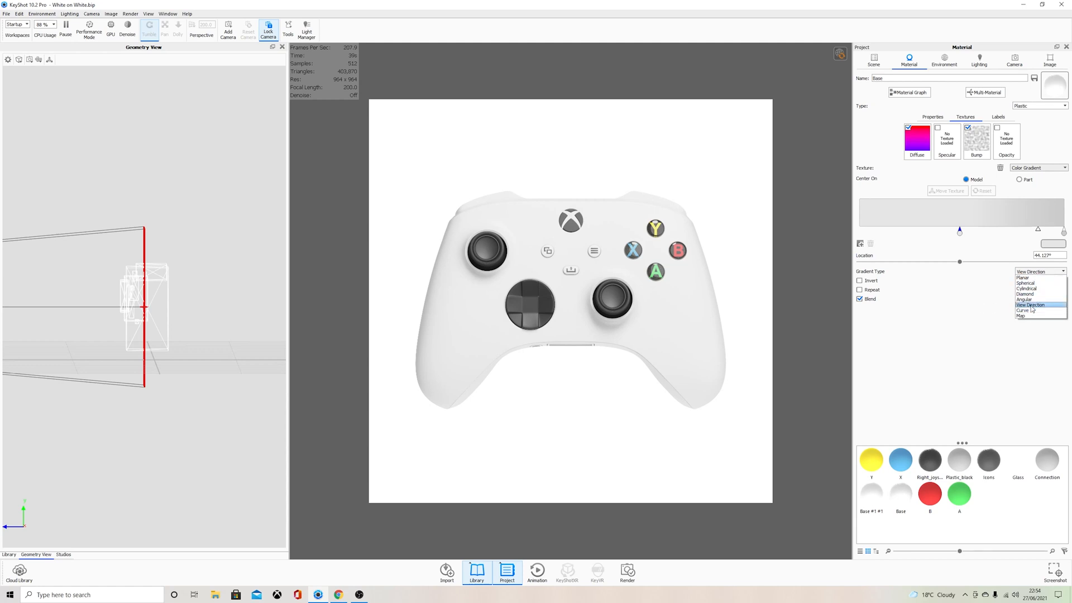
Keep View Direction at 90° location and begin recolouring the gradient's end stop dark red
click(1031, 304)
text(90)
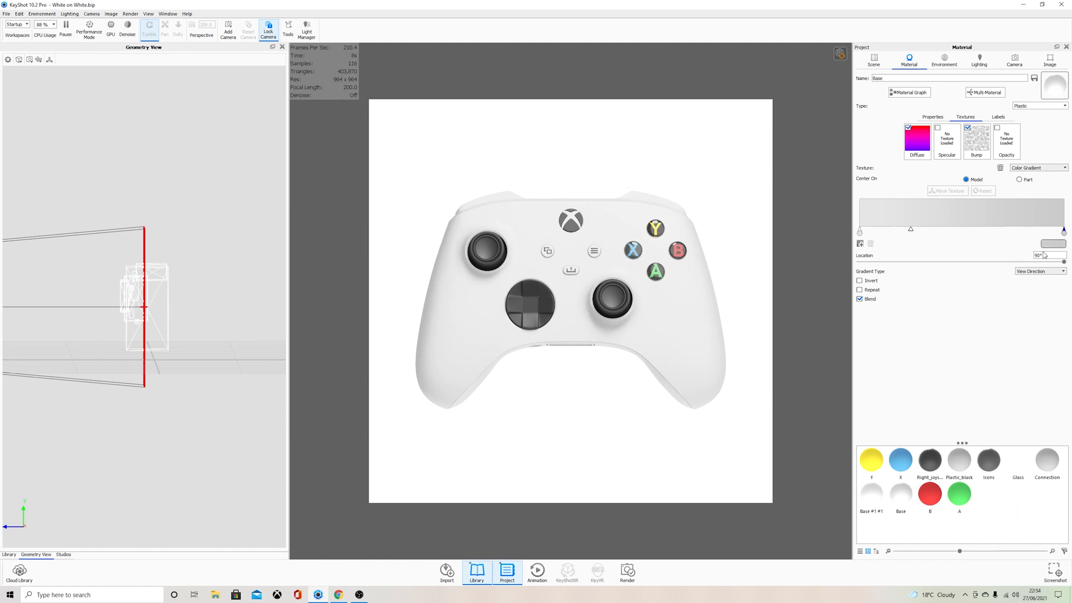
click(1054, 243)
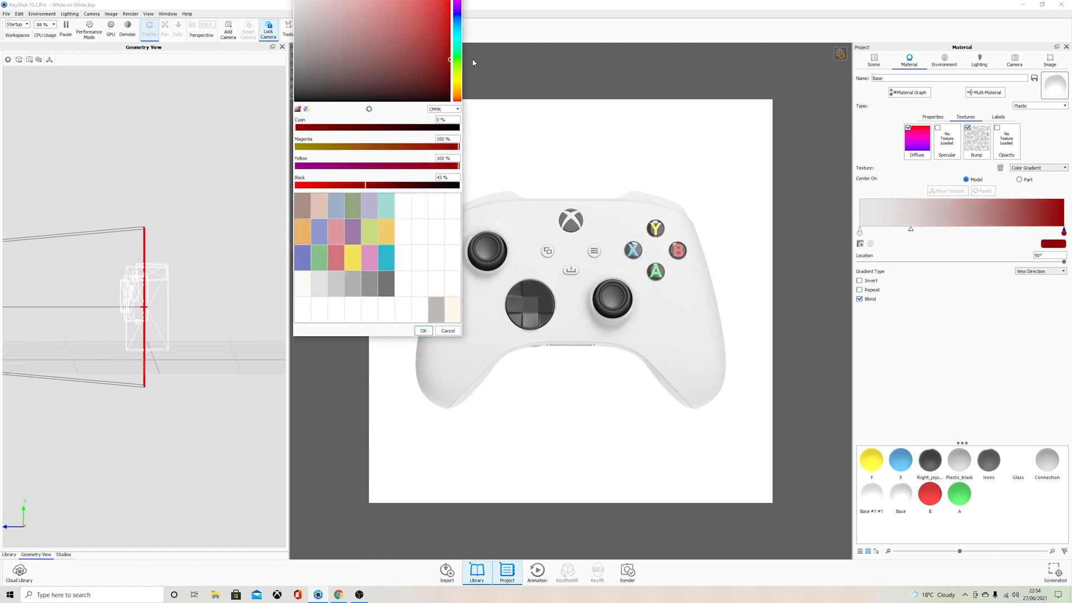